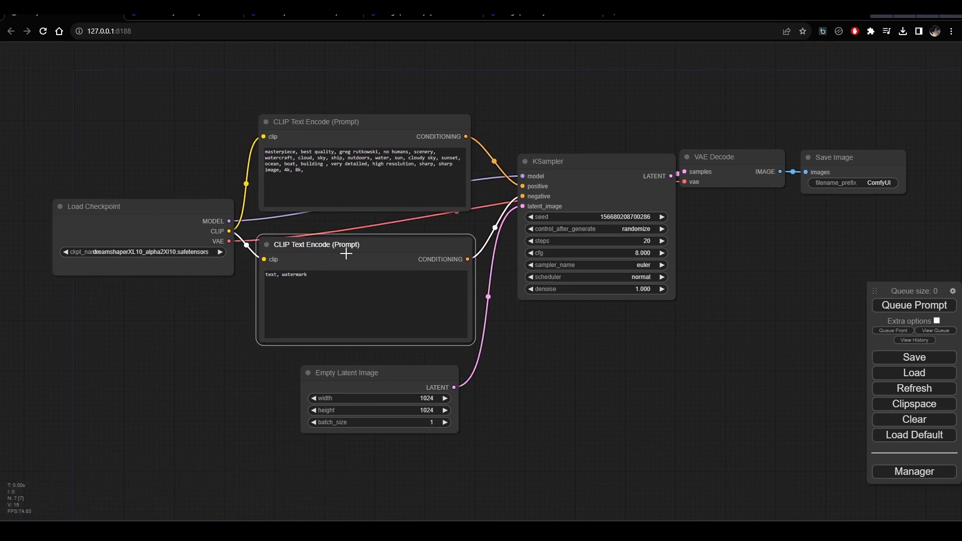
Set the KSampler to dpmpp_2s_ancestral with cfg 10 and 21 steps.
click(661, 264)
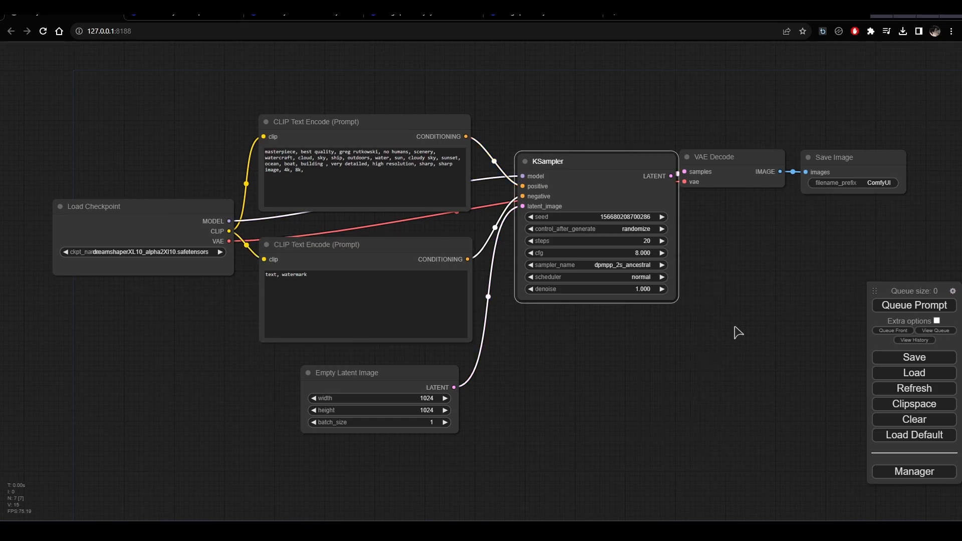
double_click(615, 265)
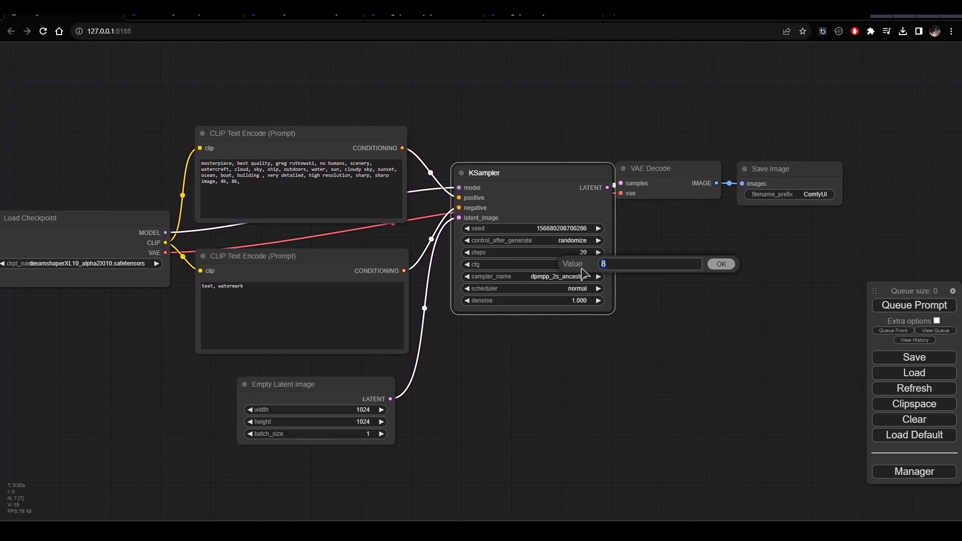
click(720, 264)
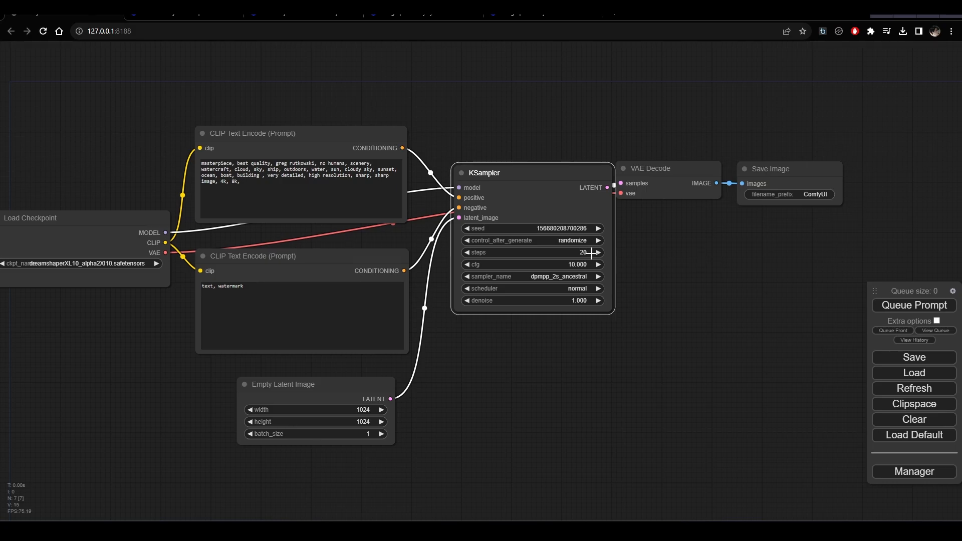
click(913, 305)
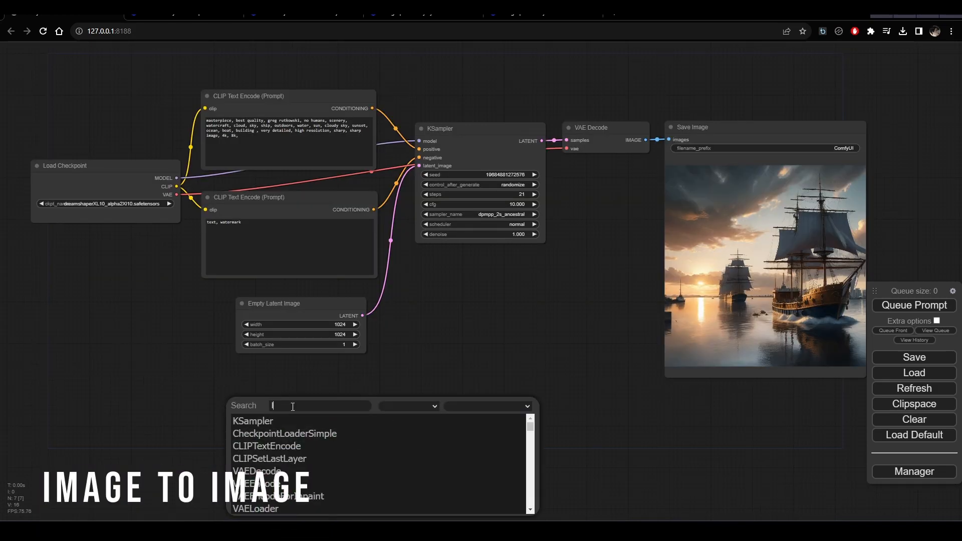
Paste the ship image into a Load Image node and route its VAE Encode latent into KSampler.
text(load)
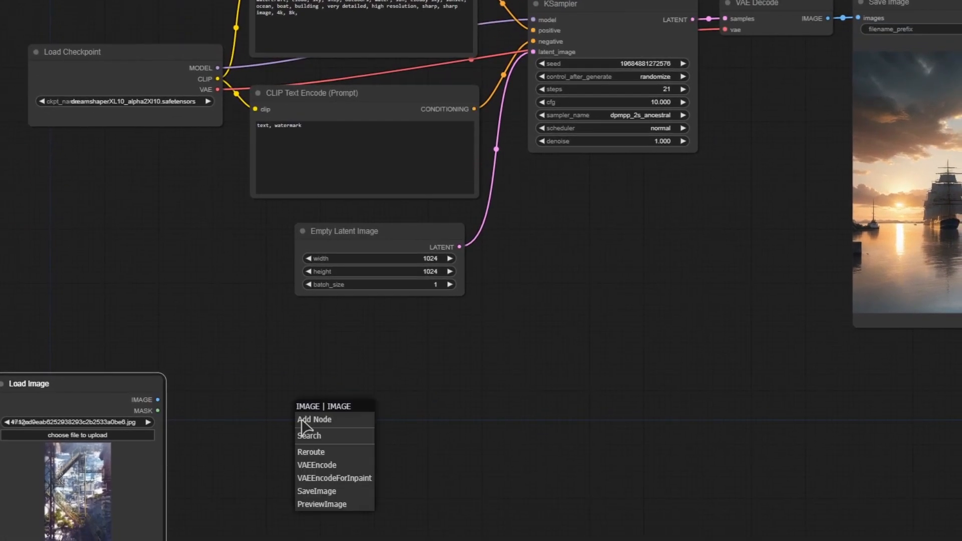
click(317, 465)
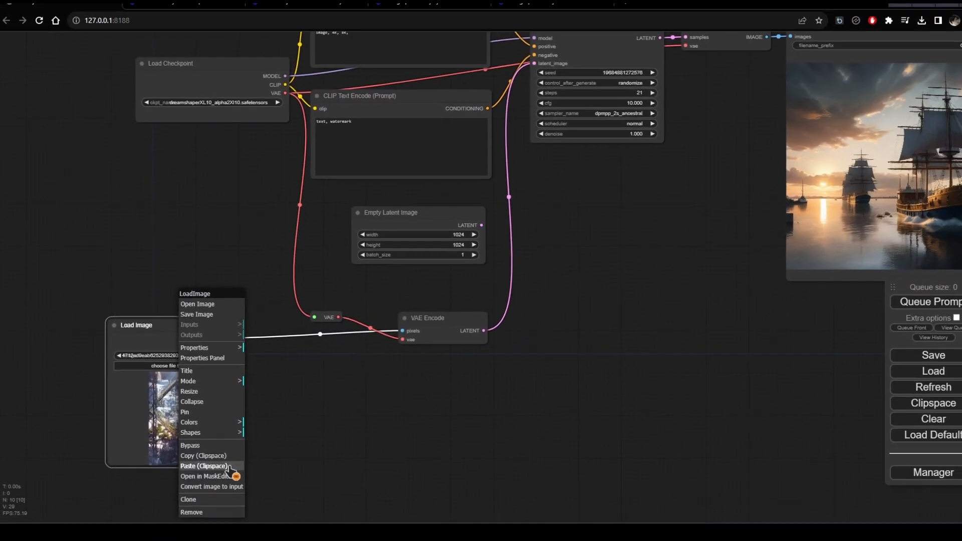
click(203, 466)
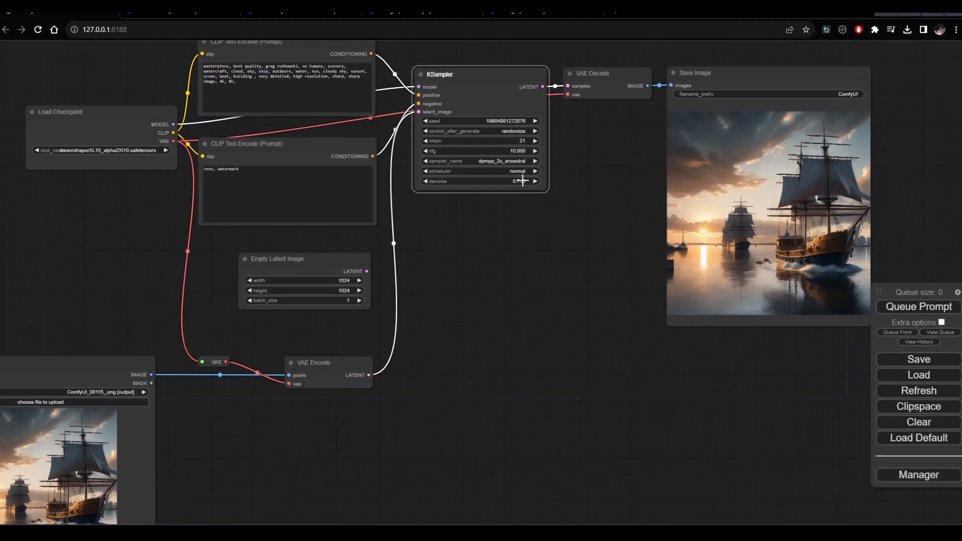
Drop KSampler denoise to 0.870 and group the VAE reroute with VAE Encode.
click(917, 306)
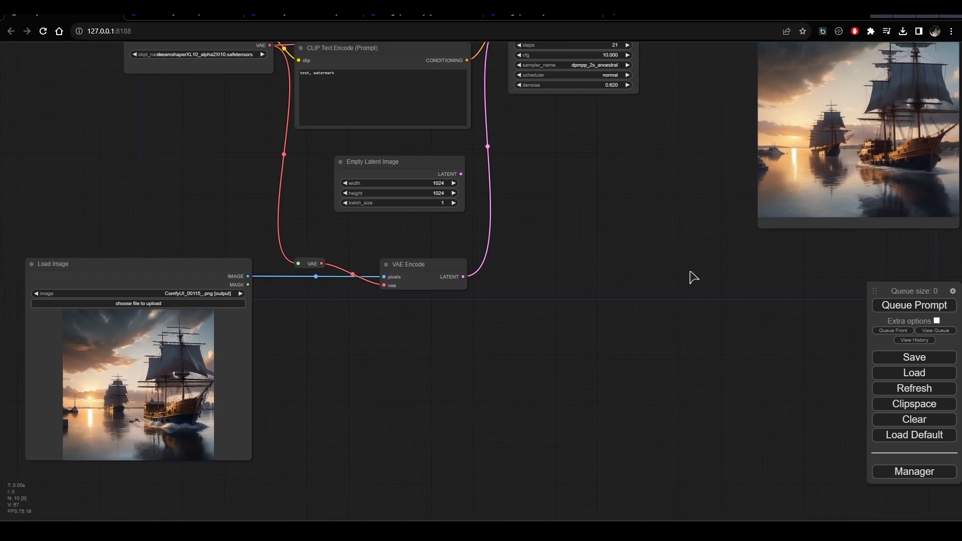
scroll(up, 3)
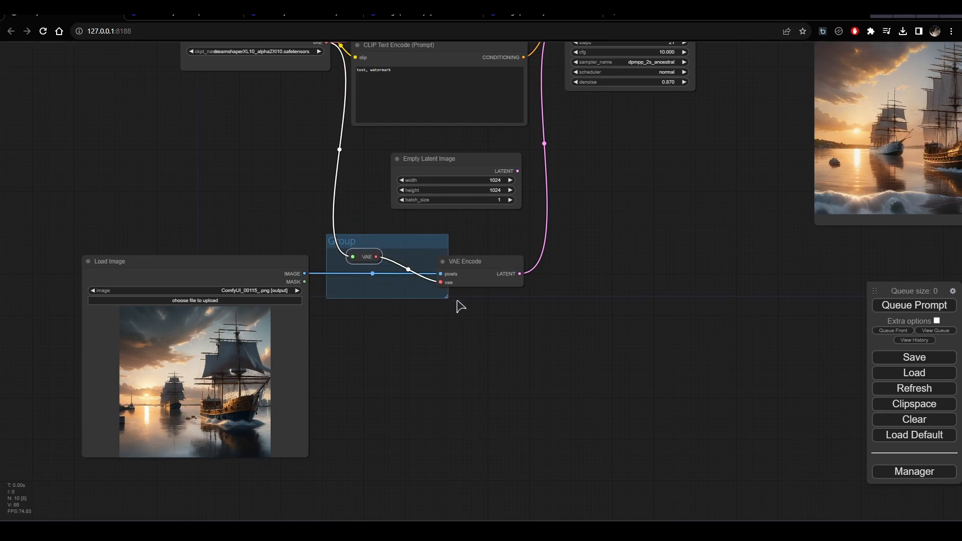
Retitle the new group 'Image to image' through Edit Group > Title.
right_click(460, 305)
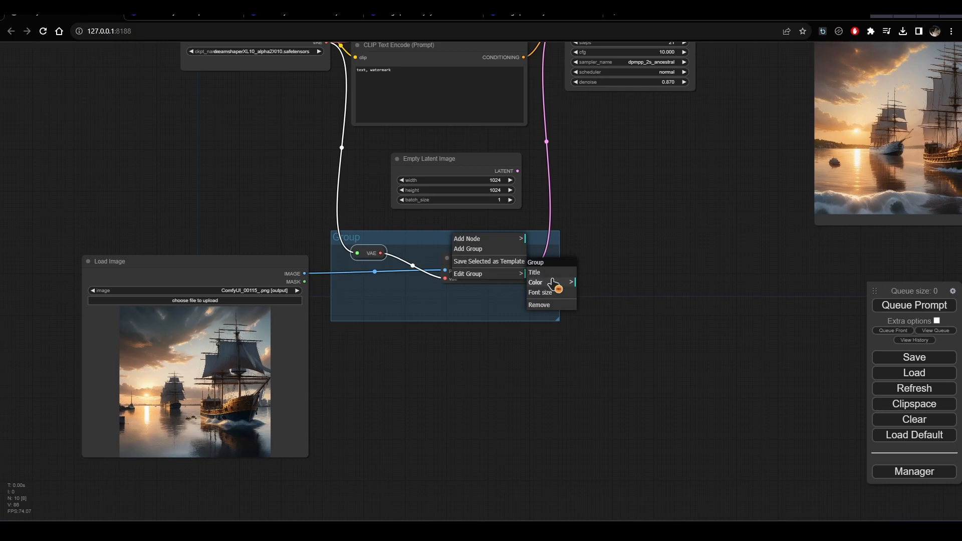
click(533, 272)
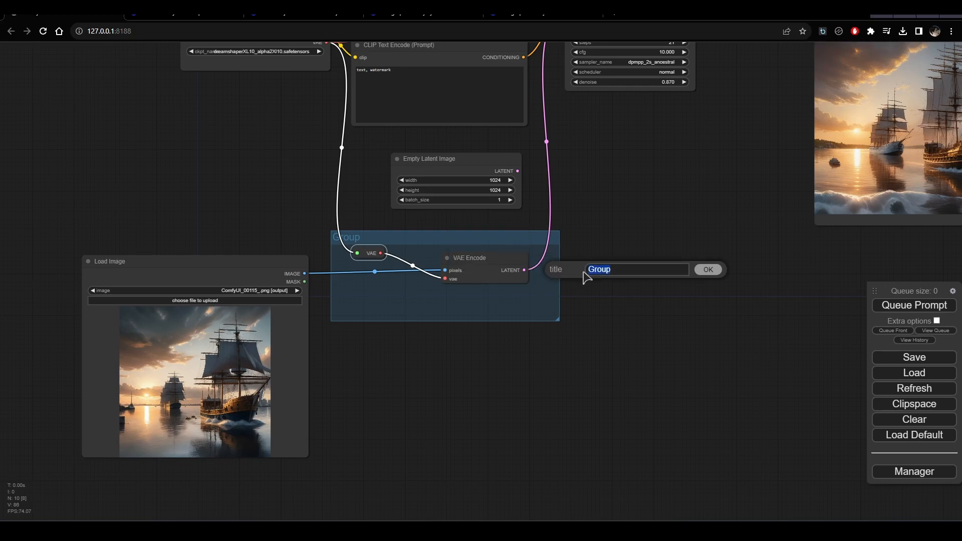
text(Image)
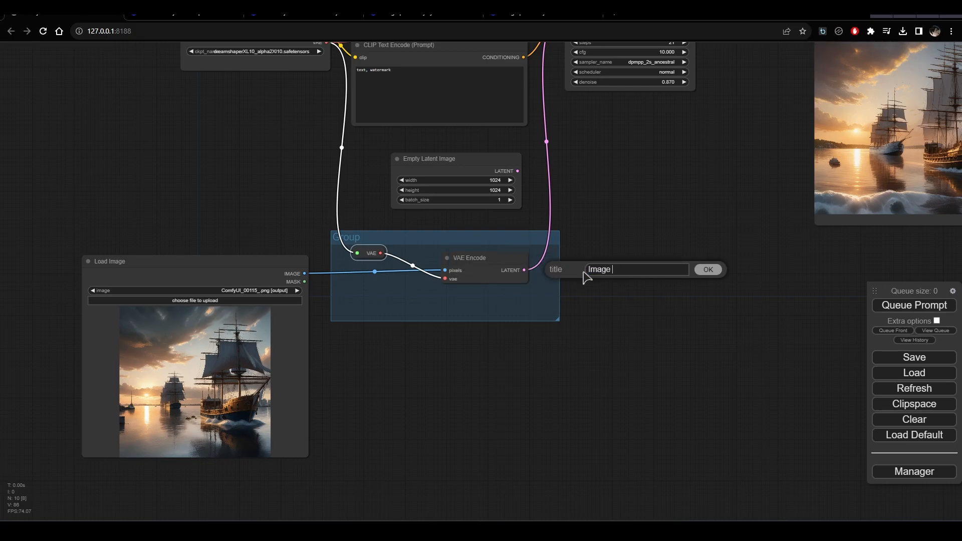
text(to)
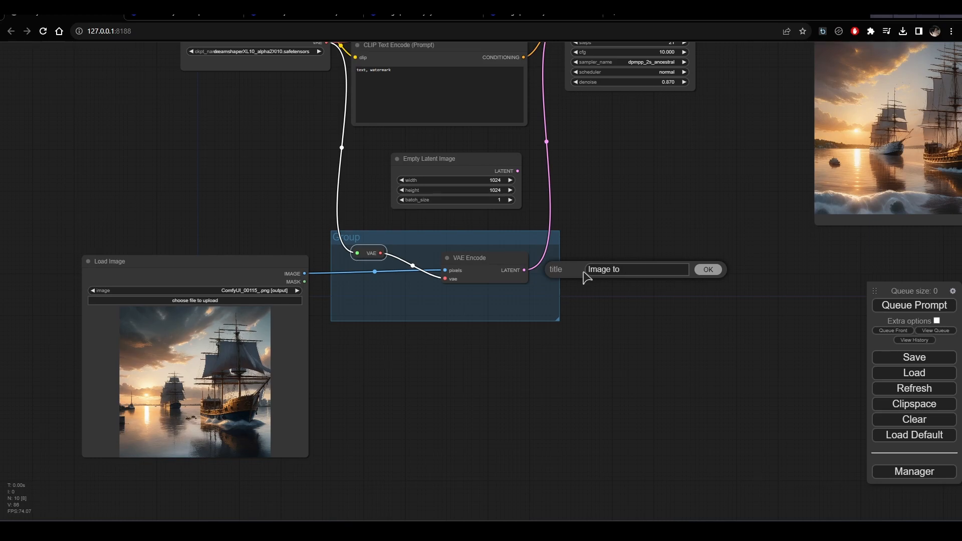
text(image)
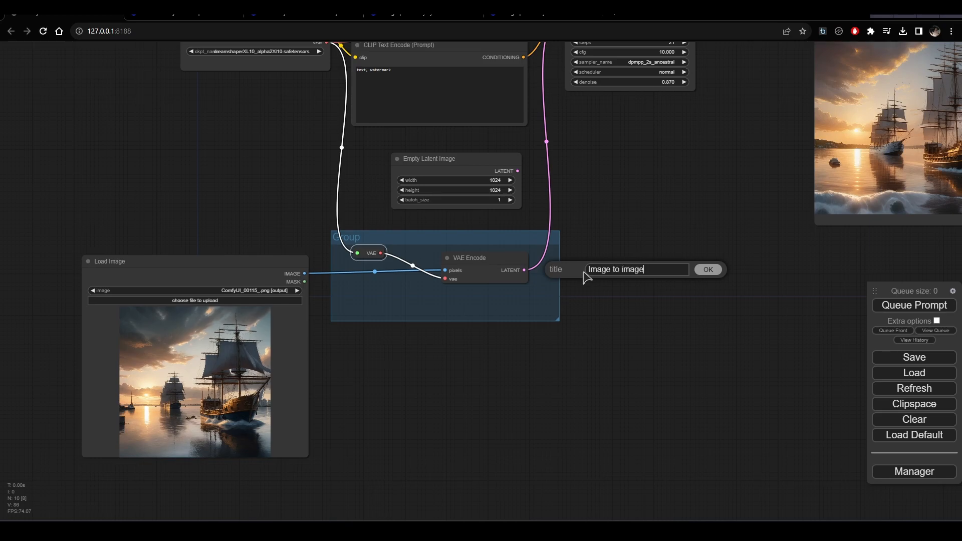
click(707, 269)
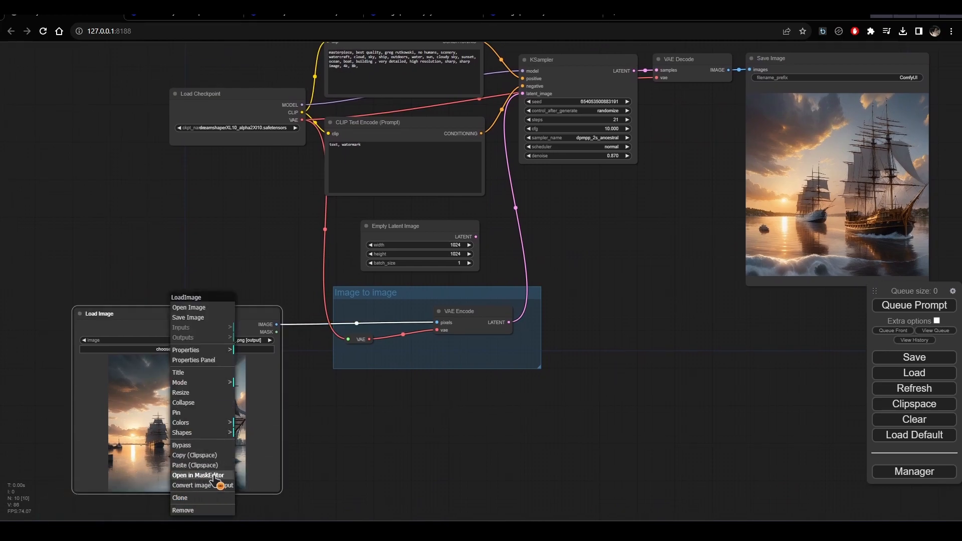
Mask the water left of the ship in MaskEditor and save it to the Load Image node.
click(197, 475)
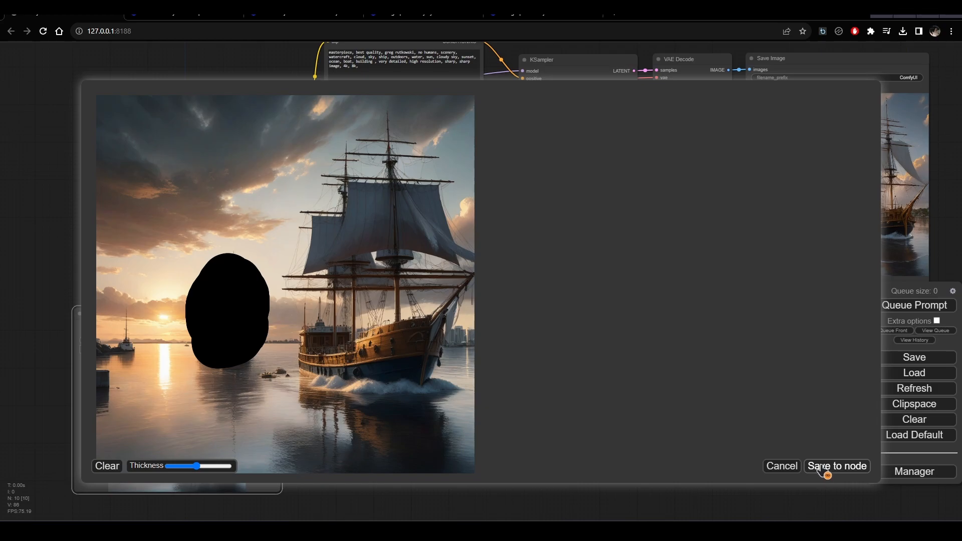
click(836, 465)
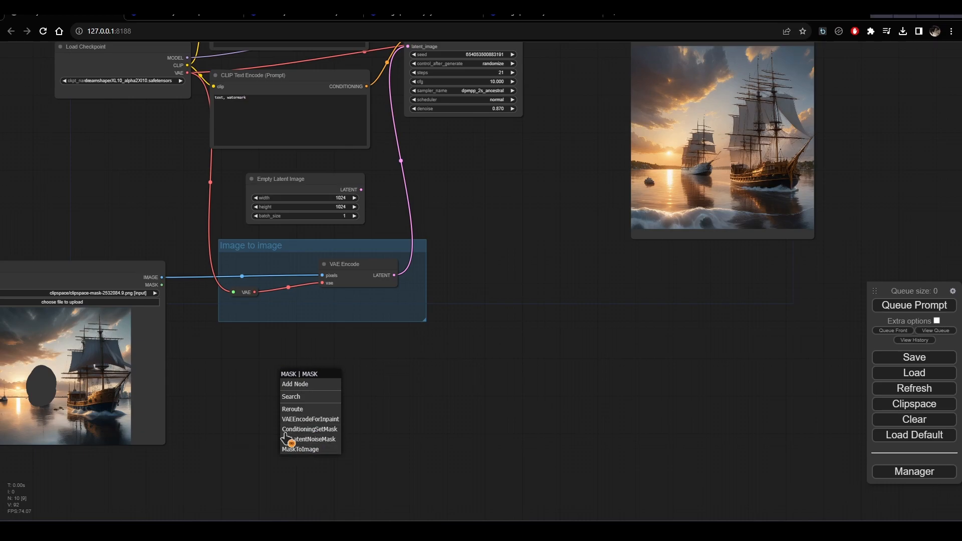
mouse_move(308, 439)
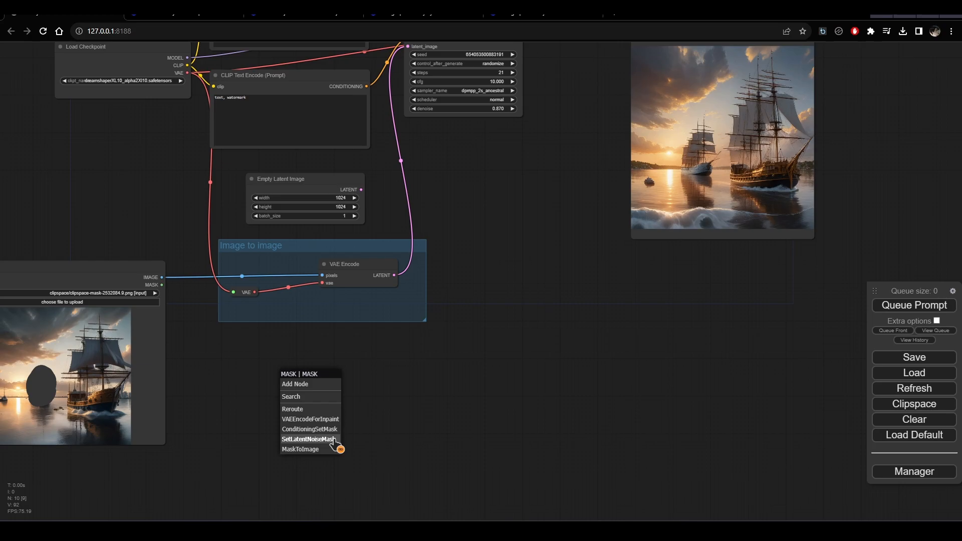
Add Set Latent Noise Mask and GrowMask nodes, increasing the mask expansion.
click(309, 440)
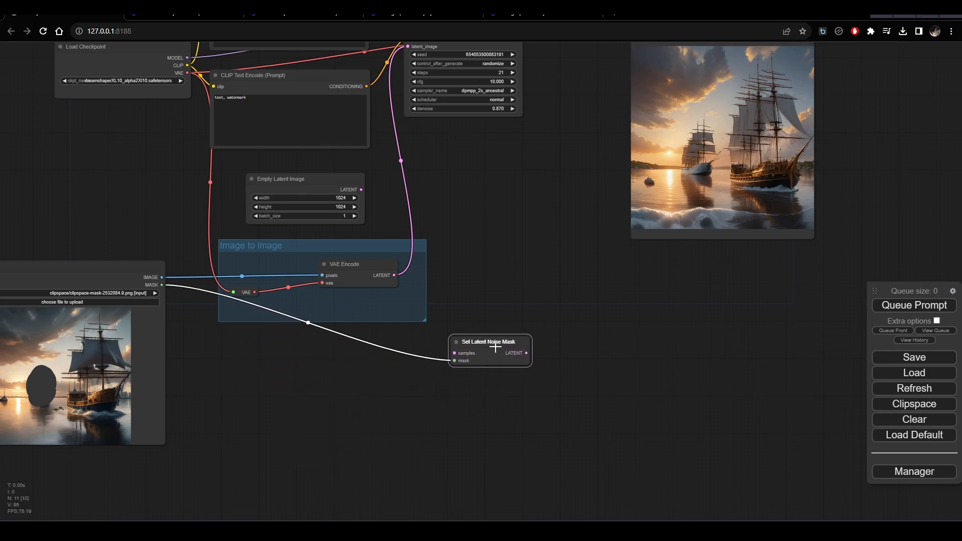
mouse_move(382, 279)
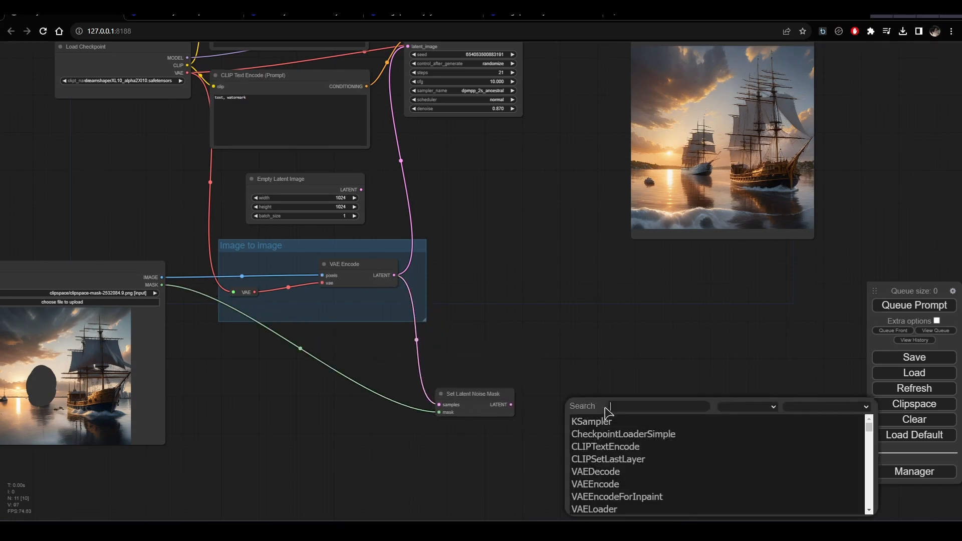
text(mast)
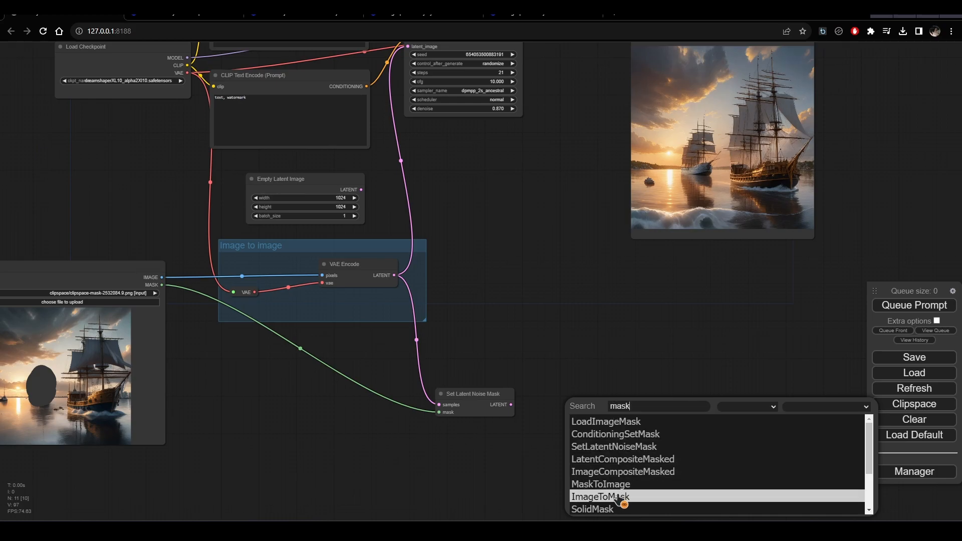
scroll(down, 3)
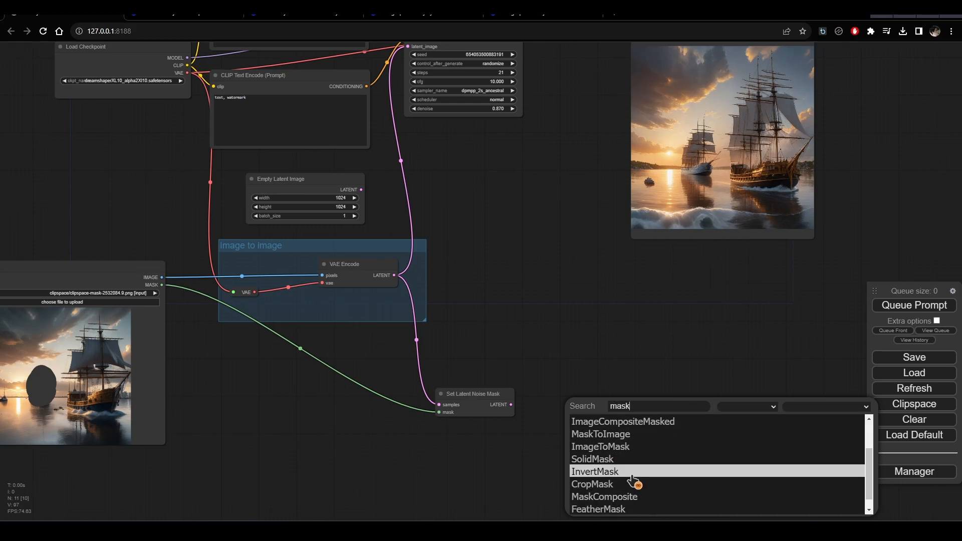
scroll(down, 3)
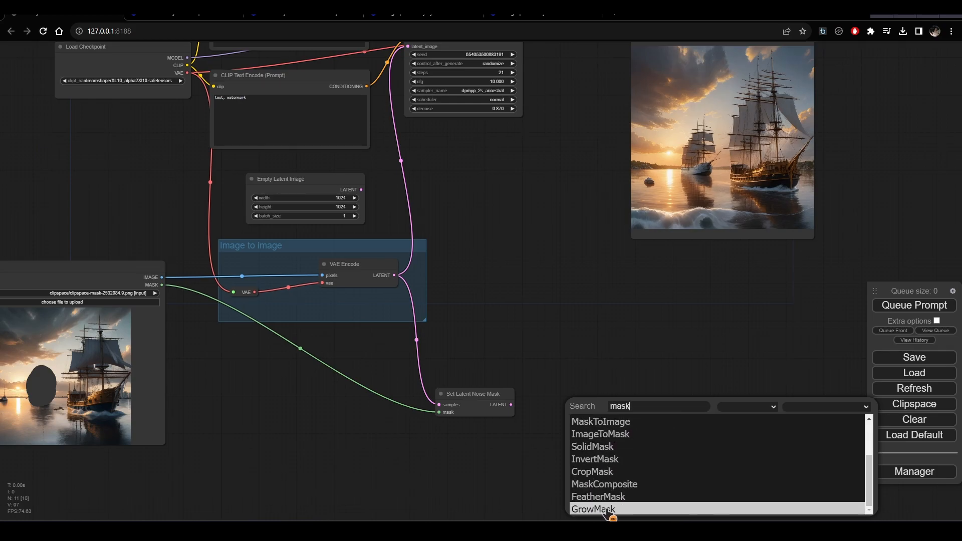
click(592, 508)
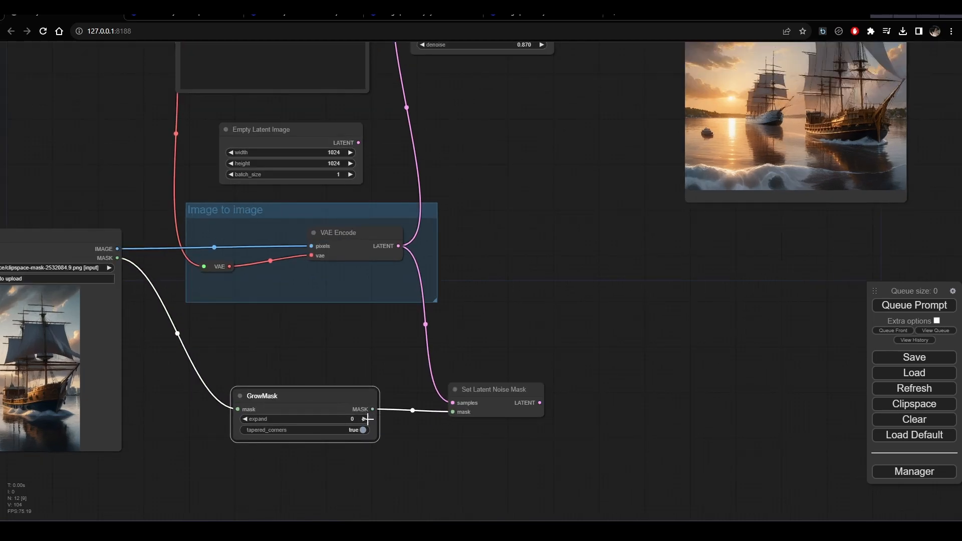
click(365, 418)
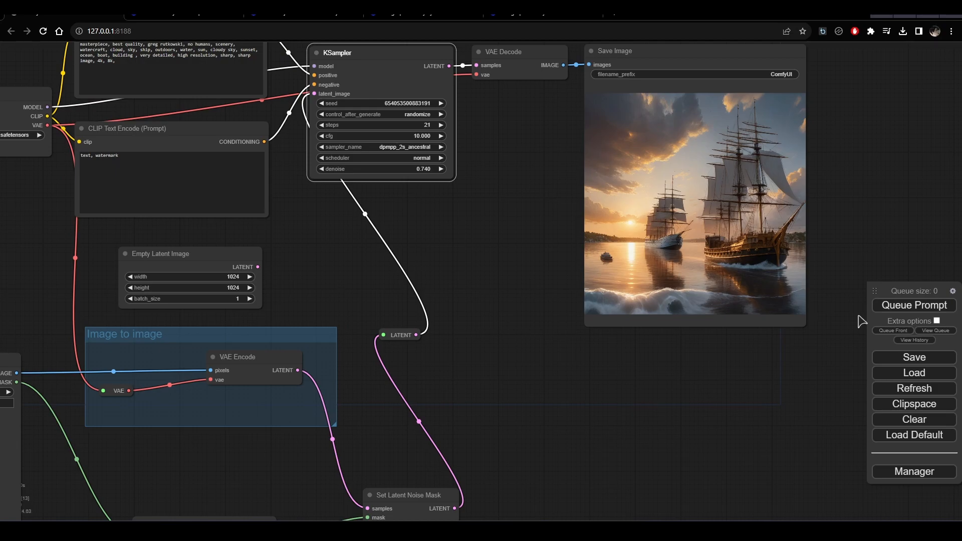
Enclose the GrowMask and Set Latent Noise Mask nodes in their own group.
click(913, 305)
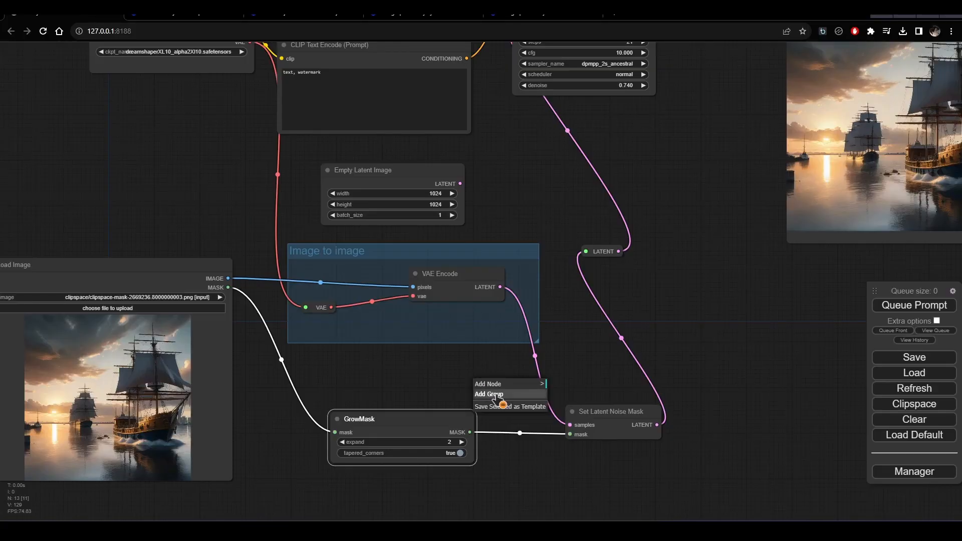
click(488, 393)
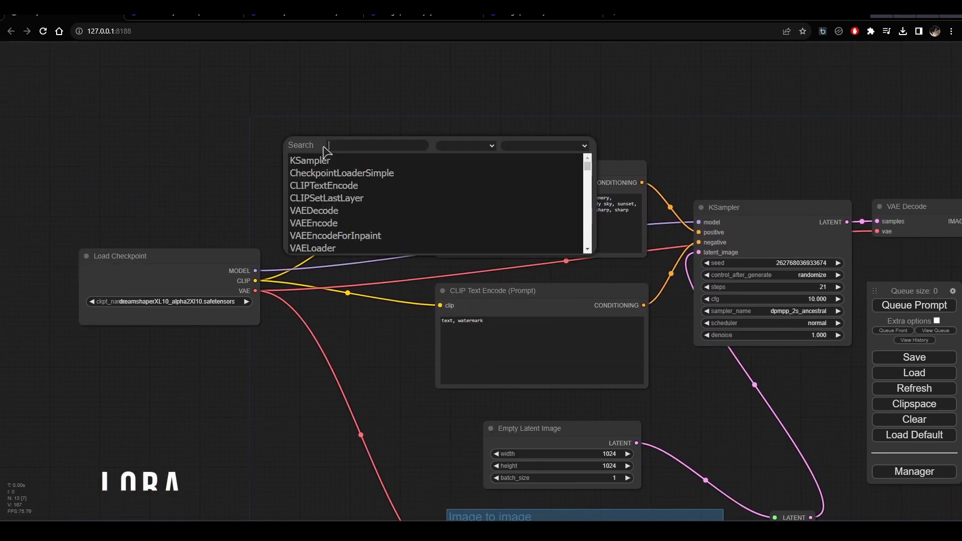
Add a Load LoRA node using xl_more_art-full-beta2.
text(lor)
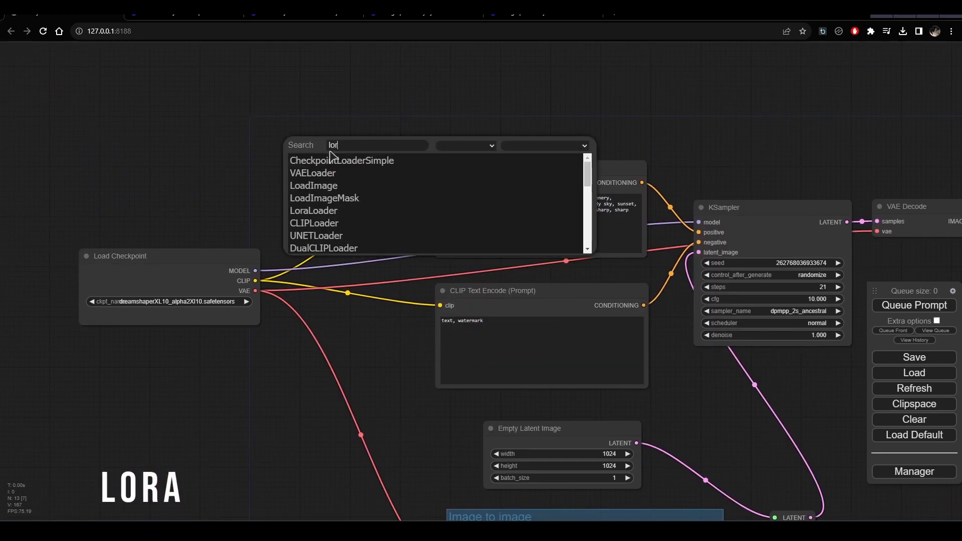
click(314, 210)
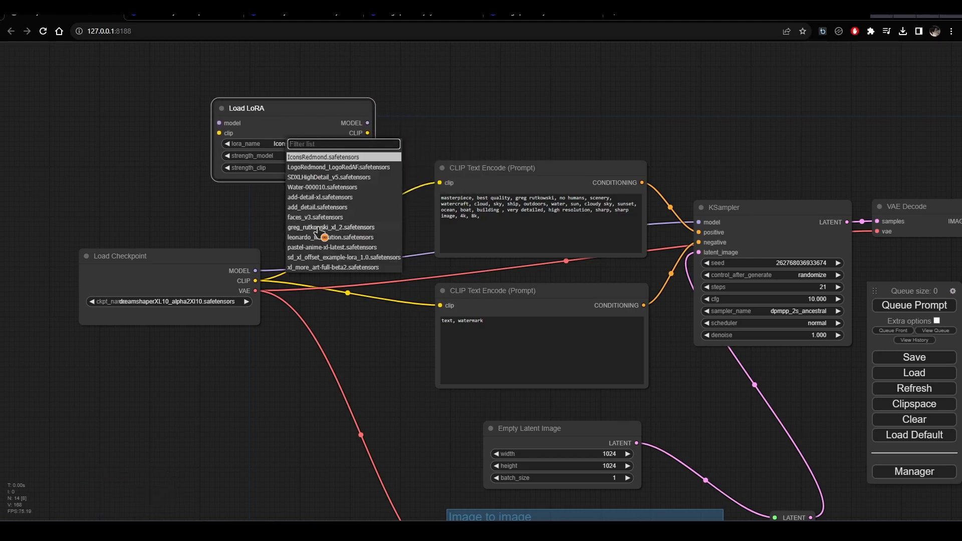
click(320, 197)
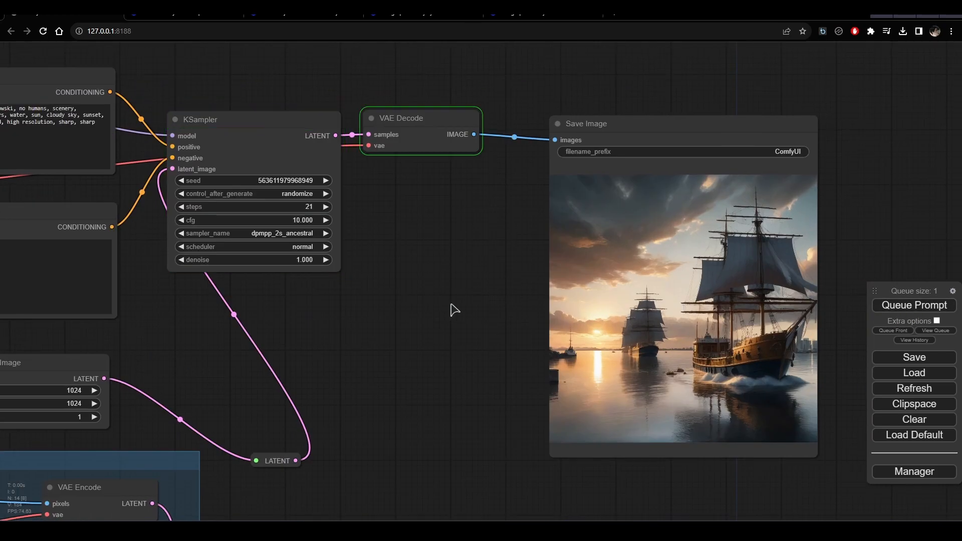
Chain a second Load LoRA after the first and reroute its model output.
double_click(453, 310)
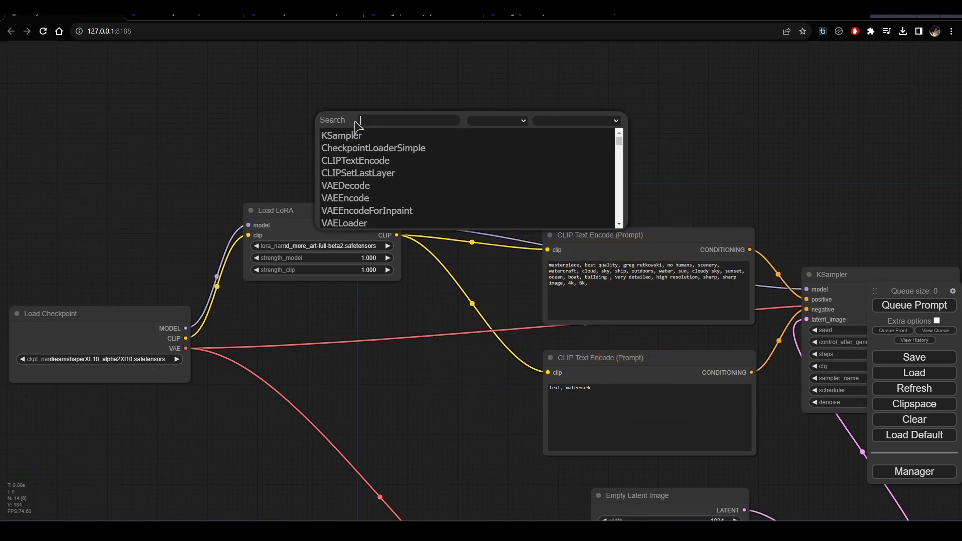
click(387, 120)
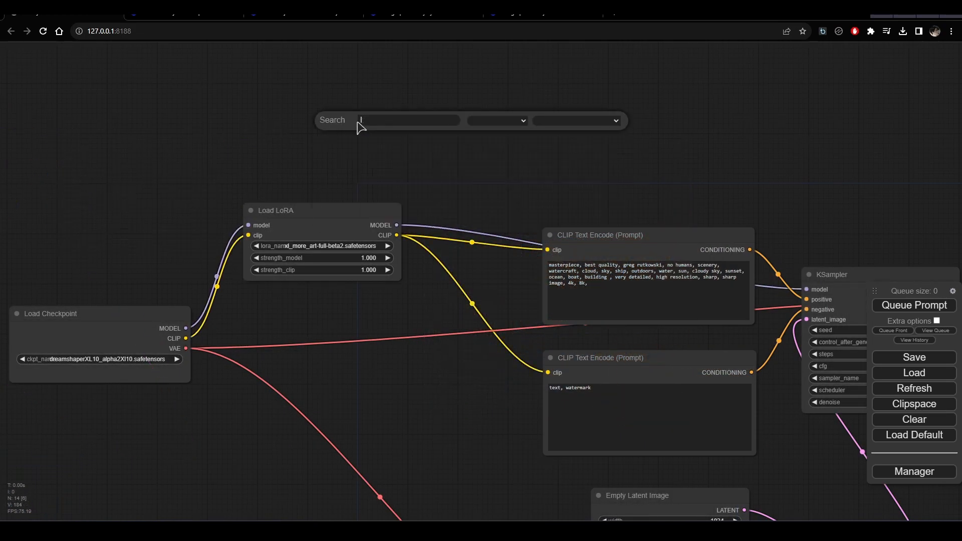
text(lora)
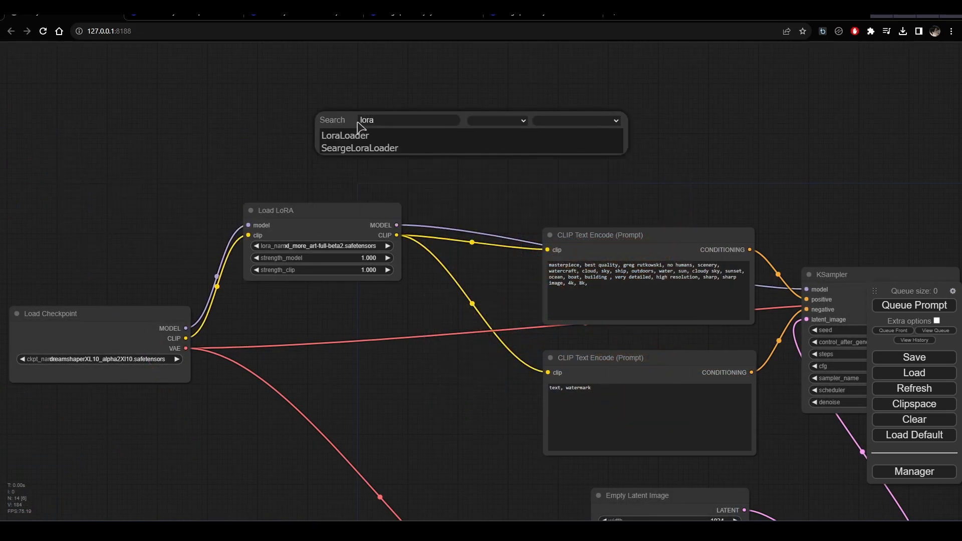
click(345, 135)
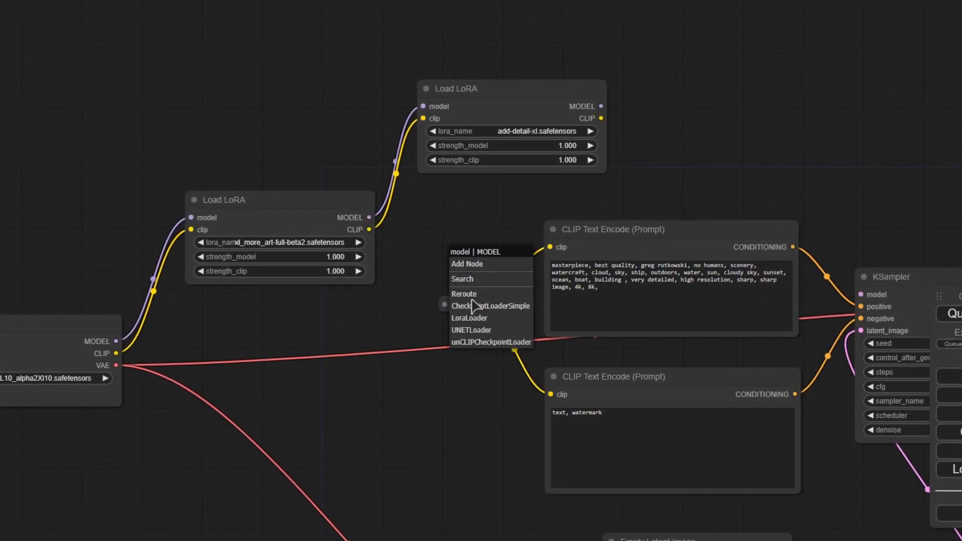
click(464, 293)
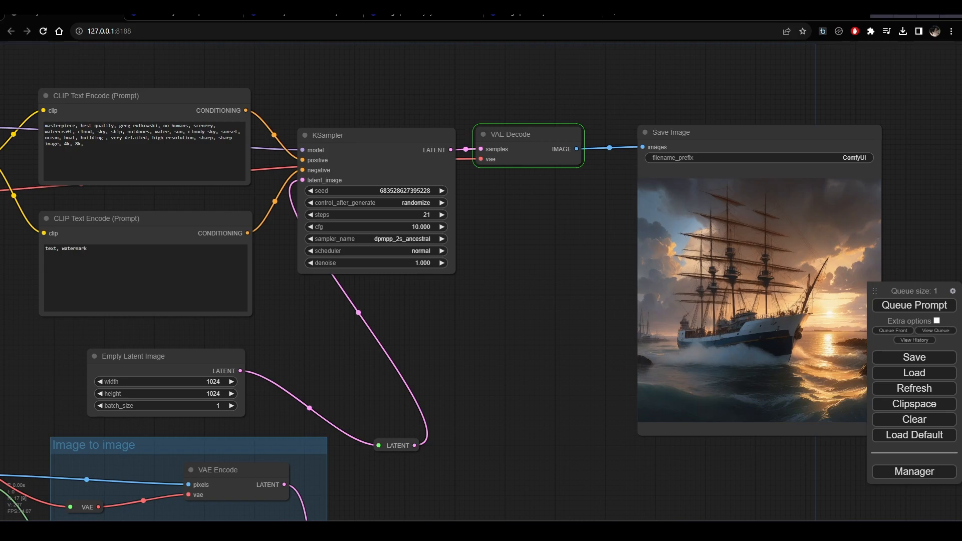
Feed the VAE Decode IMAGE output into a new Preview Image node.
click(913, 305)
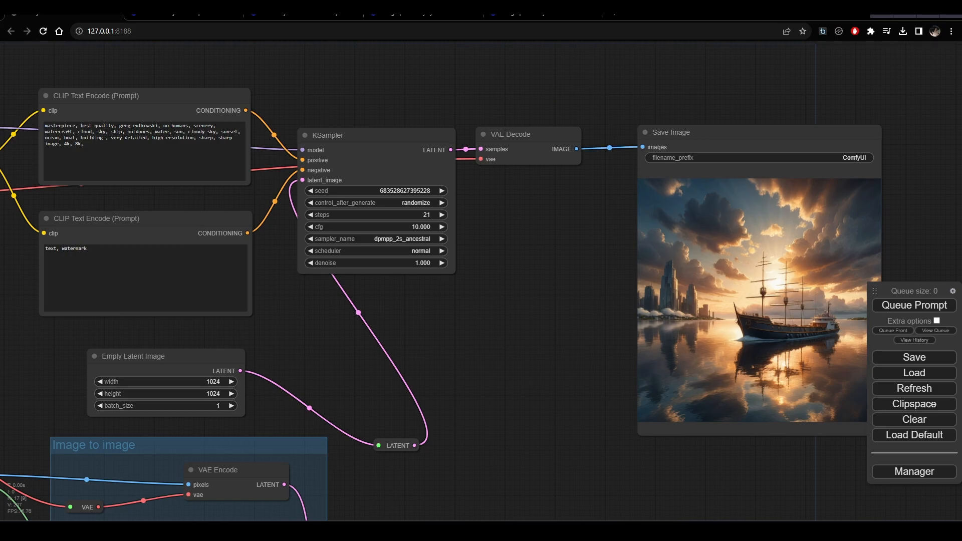
mouse_move(35, 442)
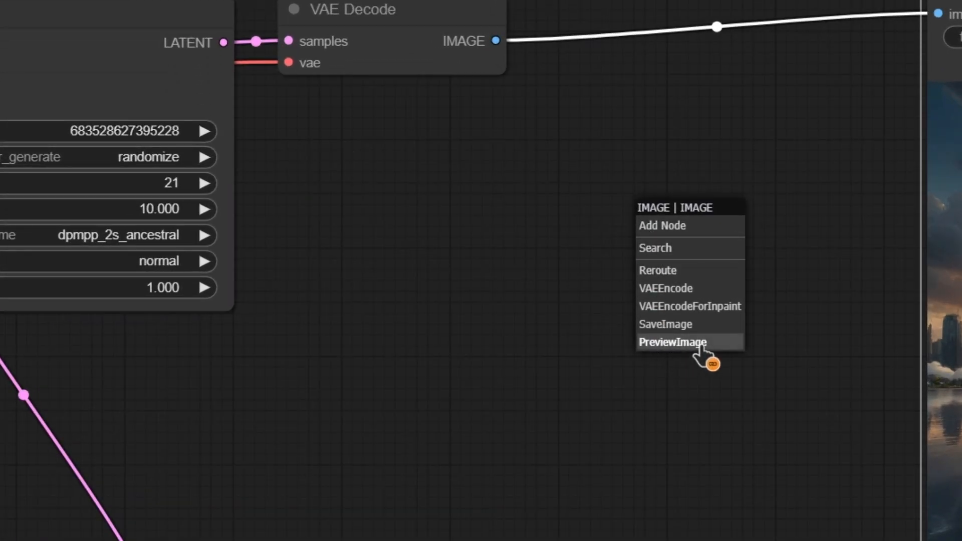
click(670, 342)
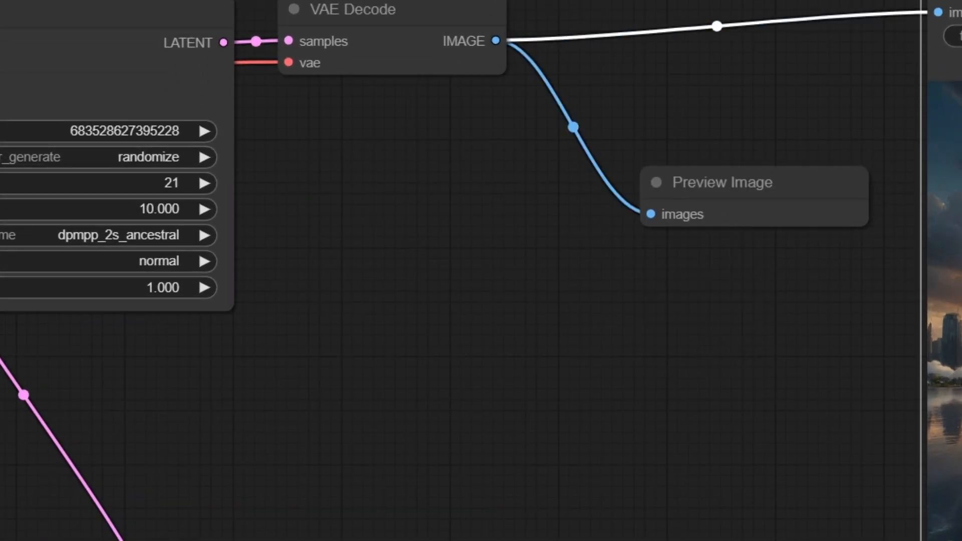
scroll(down, 3)
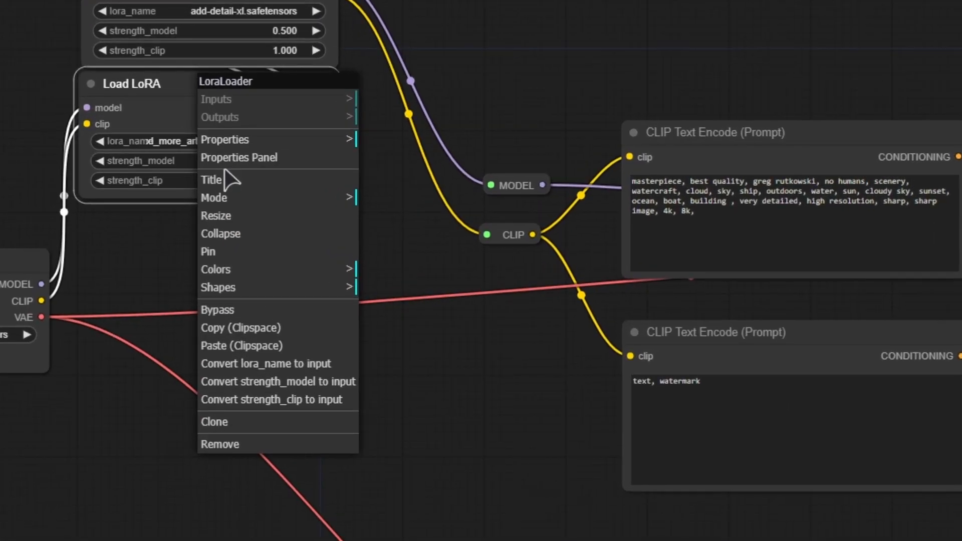
Bypass the xl_more_art LoRA loader and queue a new ship preview using only add-detail-xl.
click(218, 309)
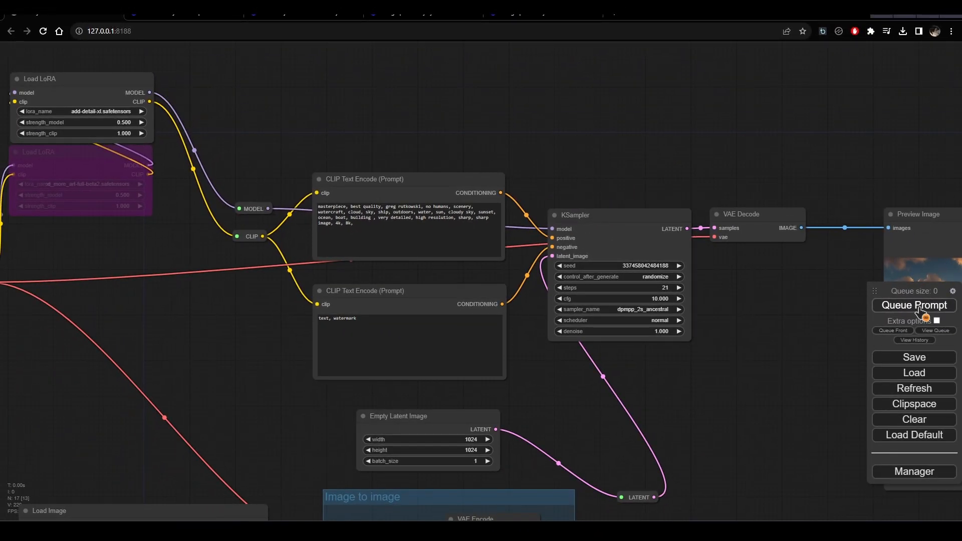
click(914, 305)
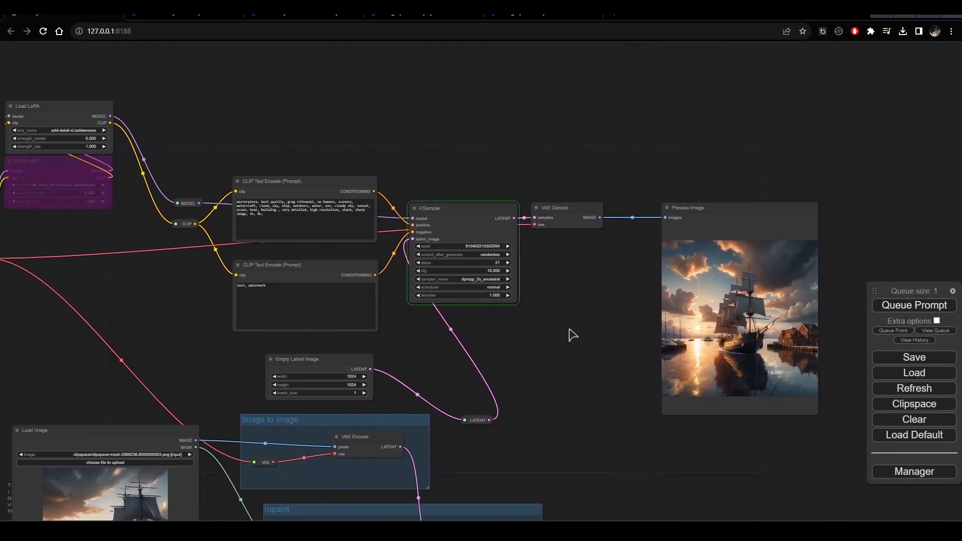
click(913, 471)
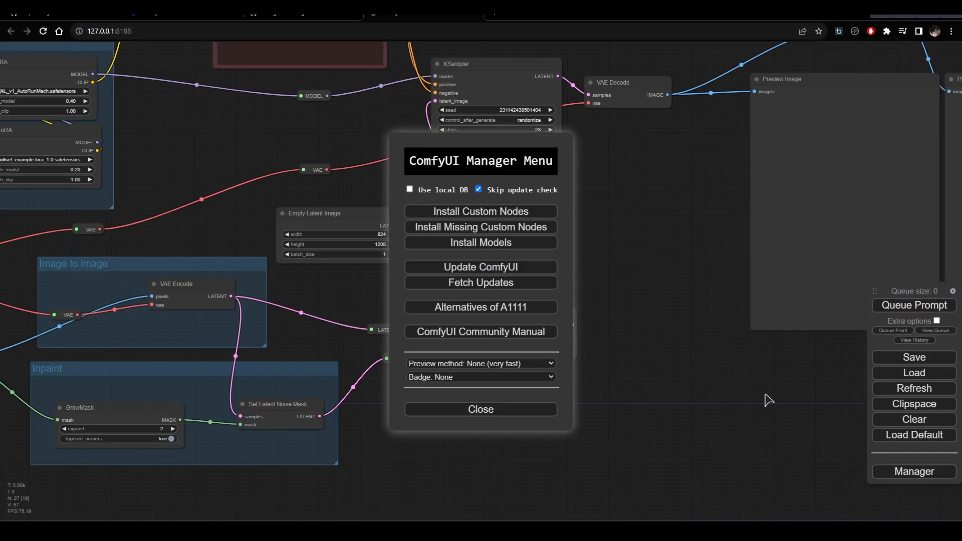
Verify SeargeSDXL nodes are installed, then place an unwired 3-Way Muxer for Latents node.
click(480, 211)
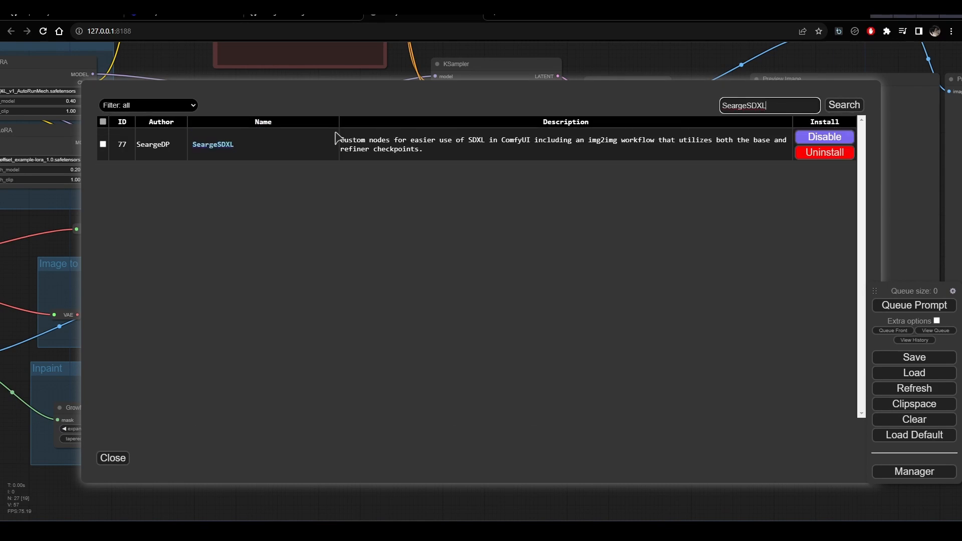
click(112, 457)
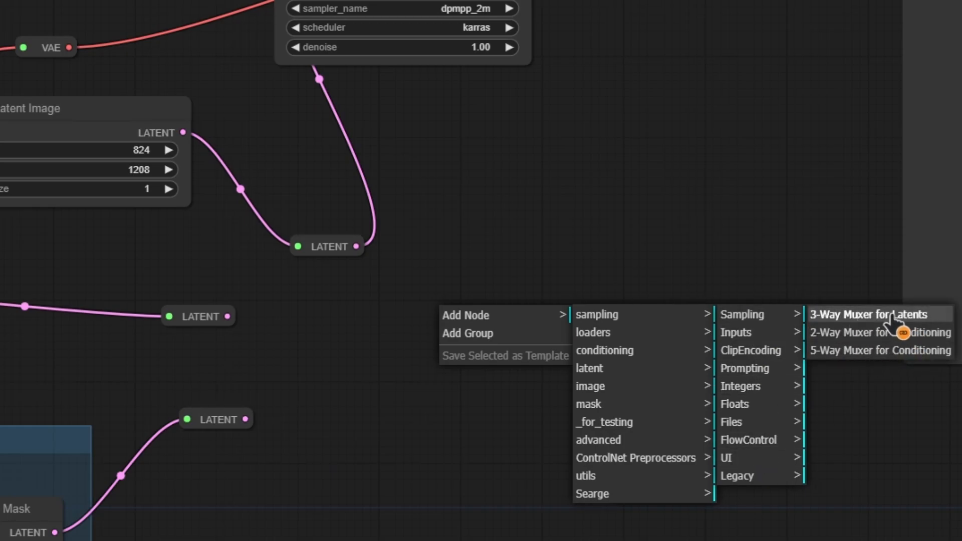
click(870, 314)
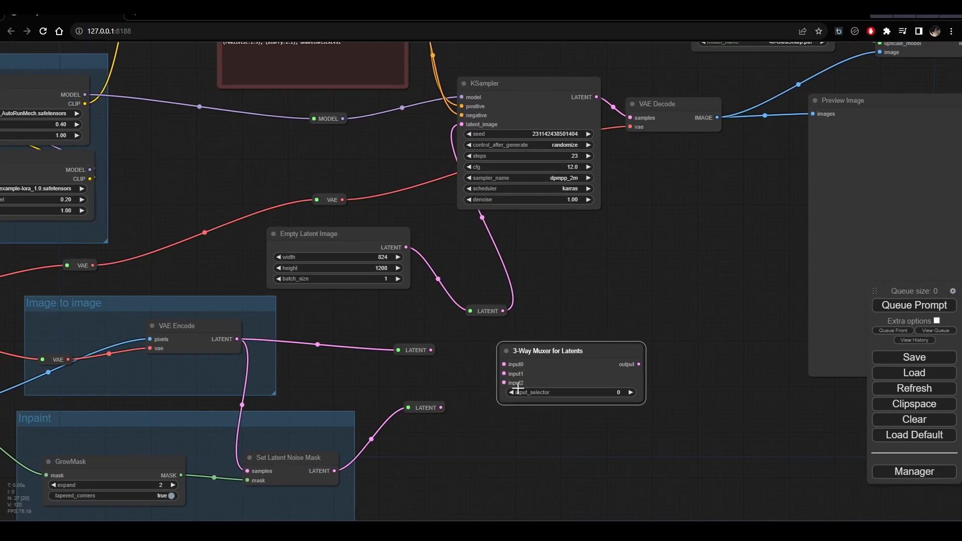